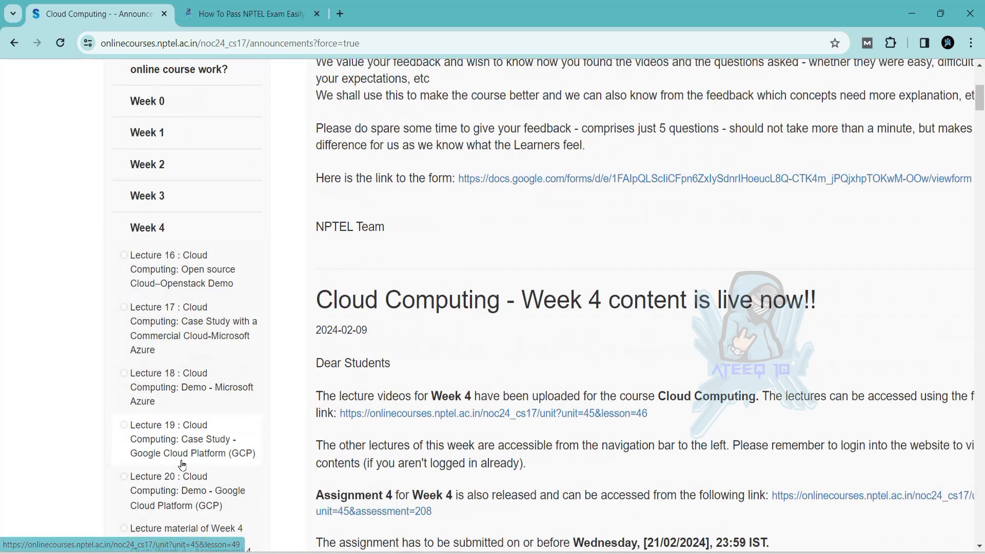
# Scroll the Announcements page to reach the Week 4 Assignment 4 link
pyautogui.scroll(-3)
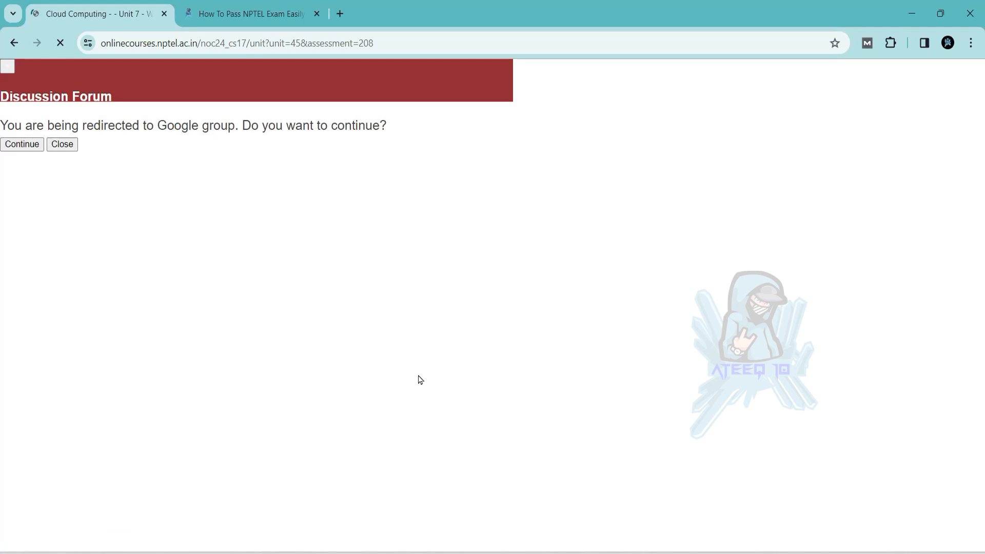
# Dismiss the Discussion Forum redirect prompt and bring questions 1 and 2 into view
pyautogui.click(61, 144)
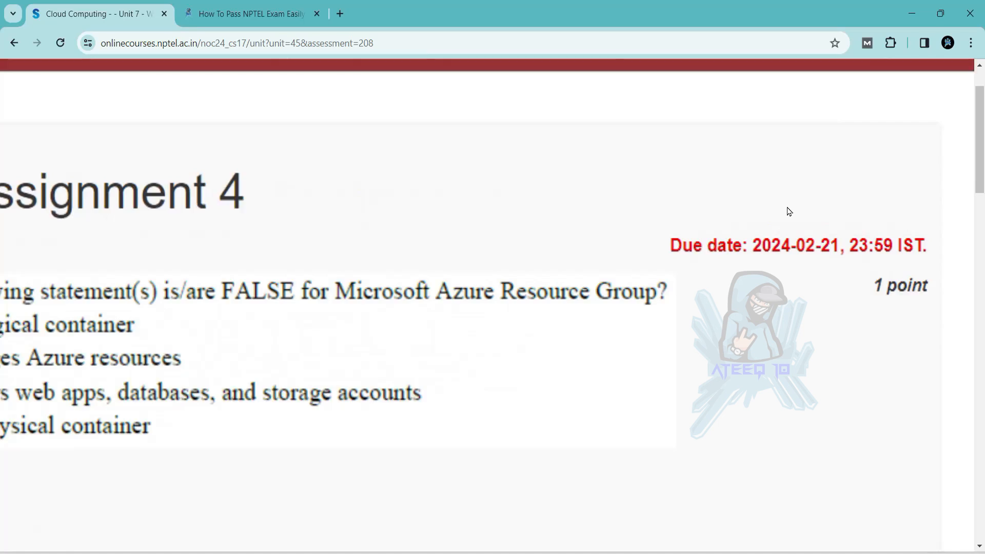
pyautogui.scroll(-3)
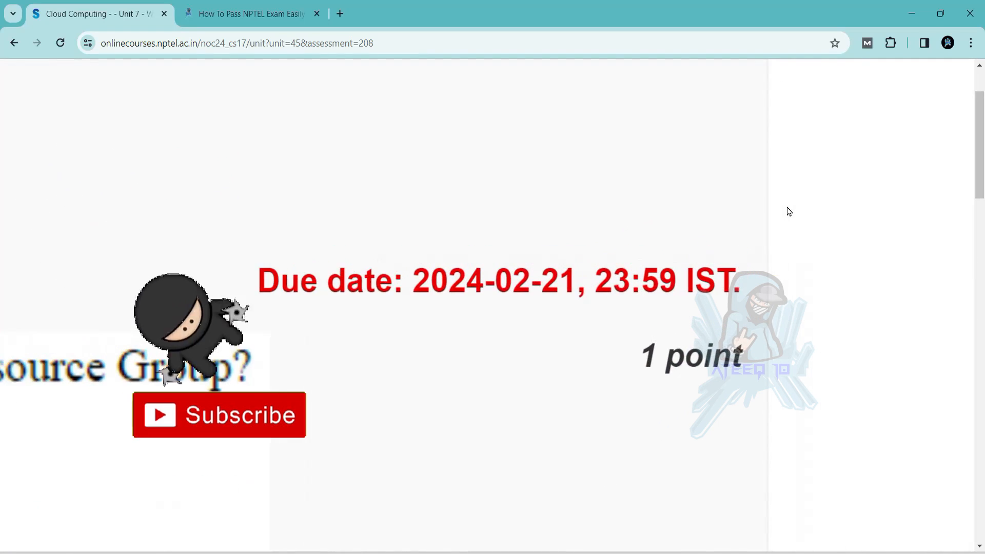
pyautogui.scroll(3)
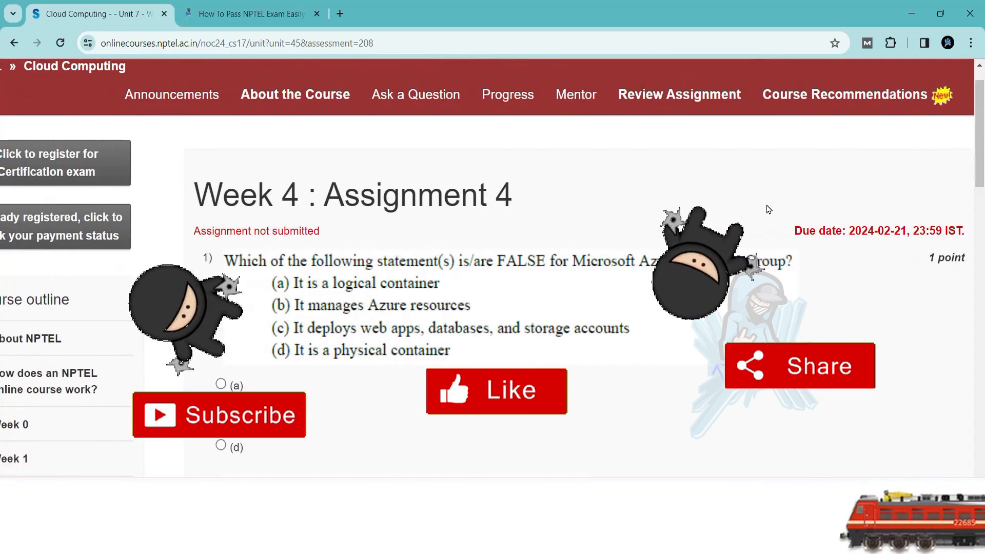
pyautogui.scroll(-3)
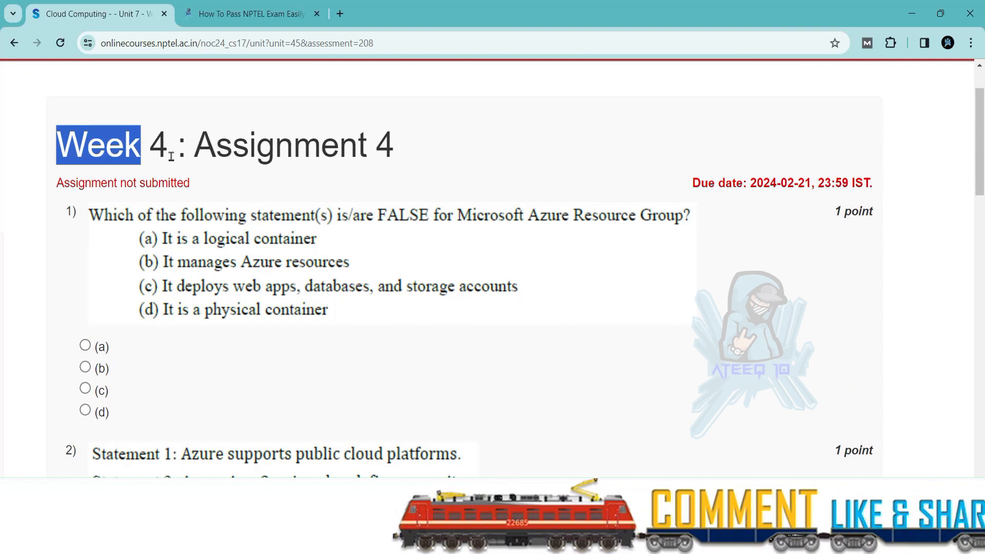
pyautogui.scroll(3)
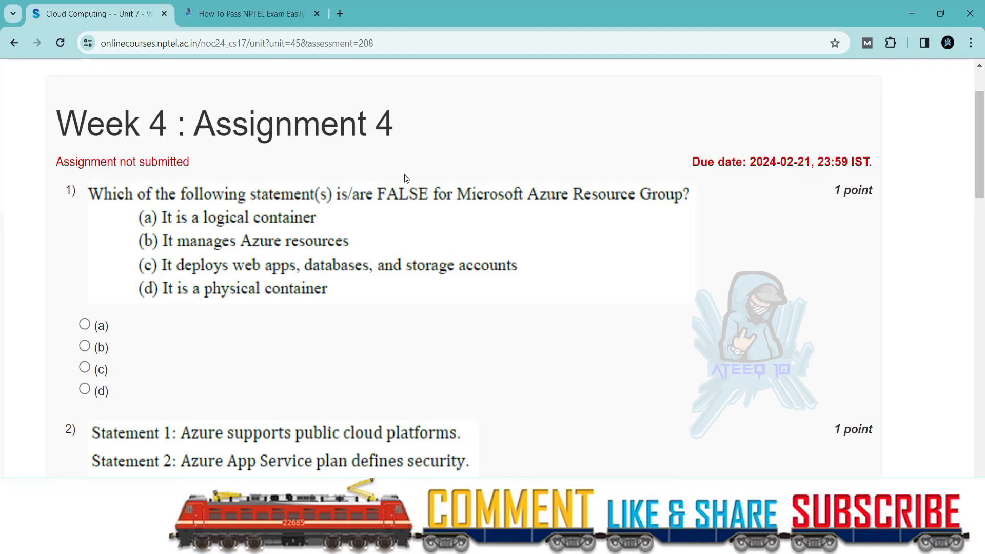
pyautogui.scroll(-3)
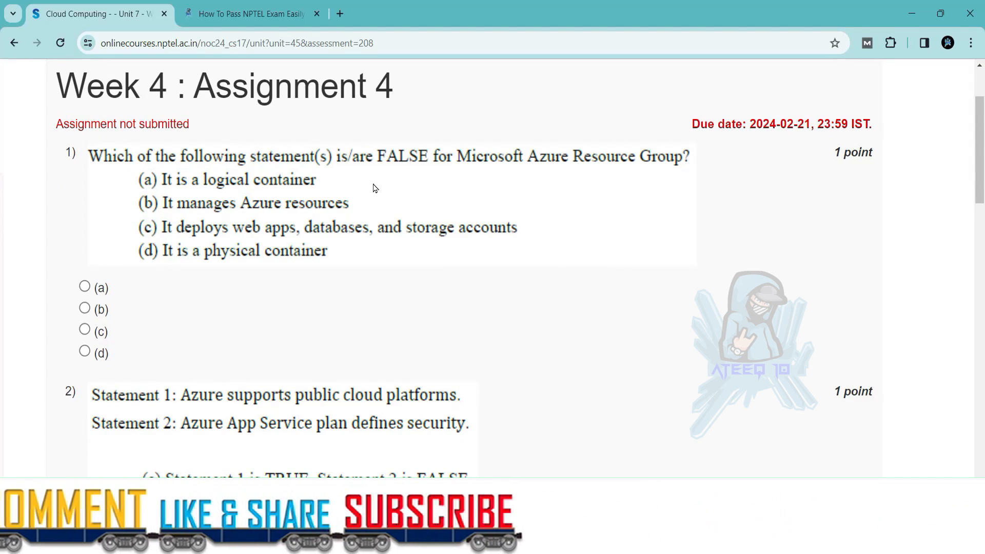
pyautogui.moveTo(289, 212)
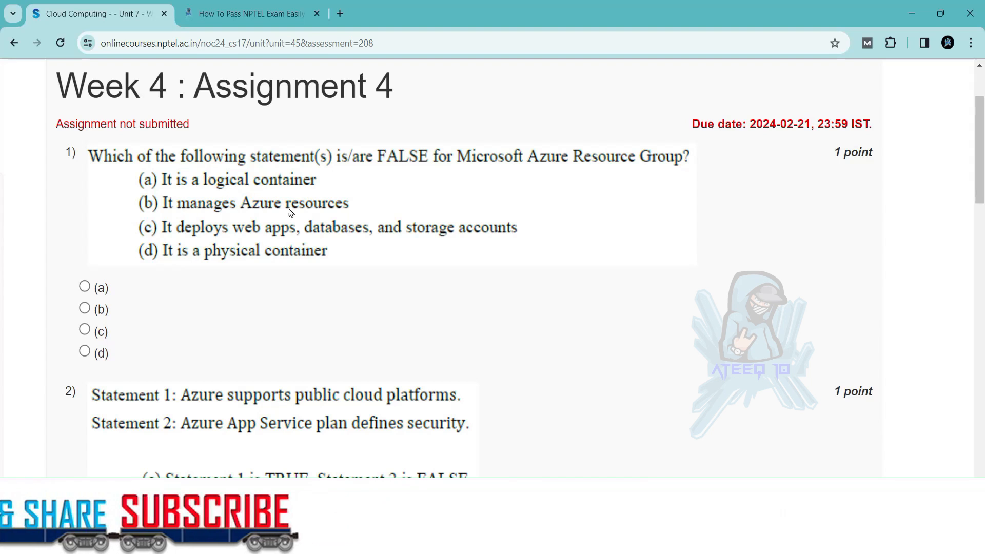
# Mark option (d) for question 1 and option (a) for question 2, reaching questions 3–5
pyautogui.click(84, 351)
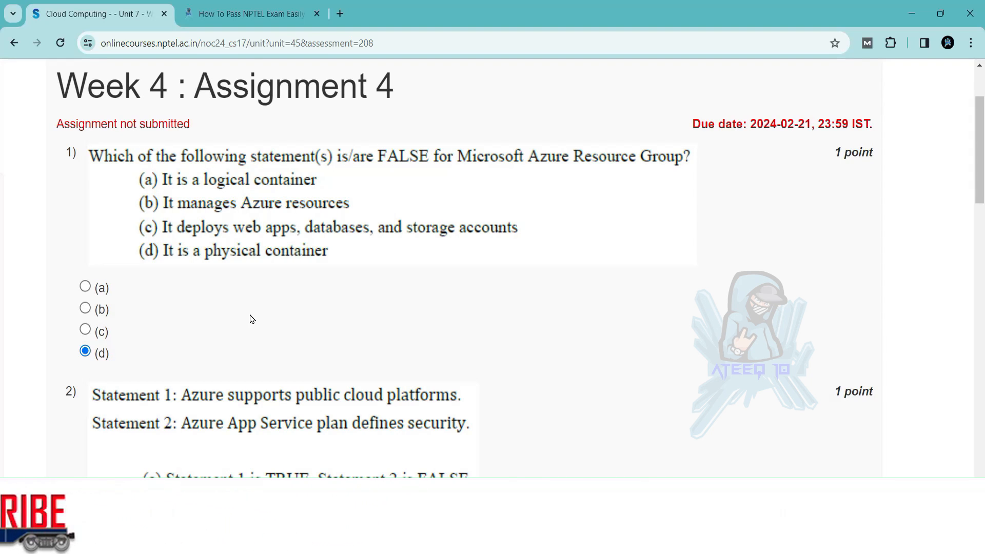
pyautogui.scroll(-3)
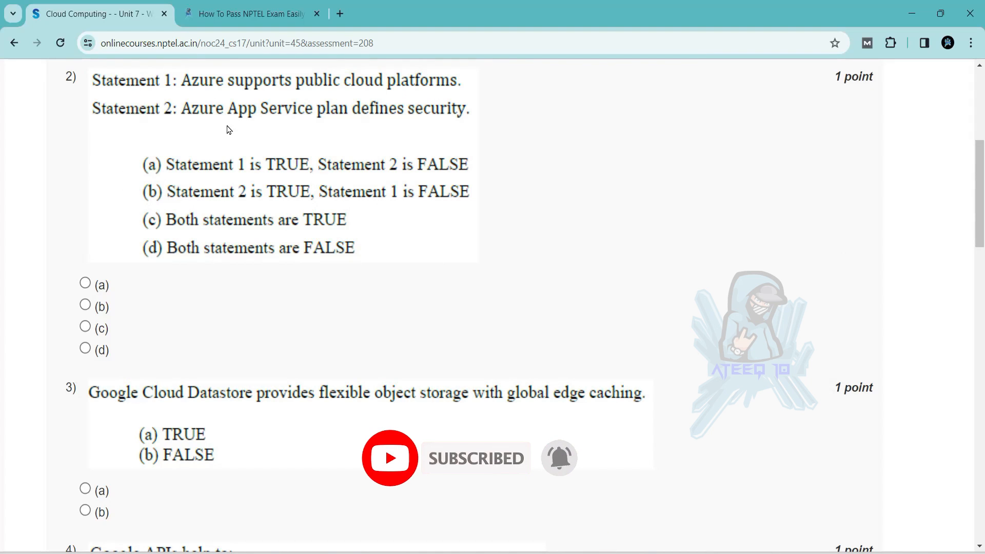
pyautogui.moveTo(174, 279)
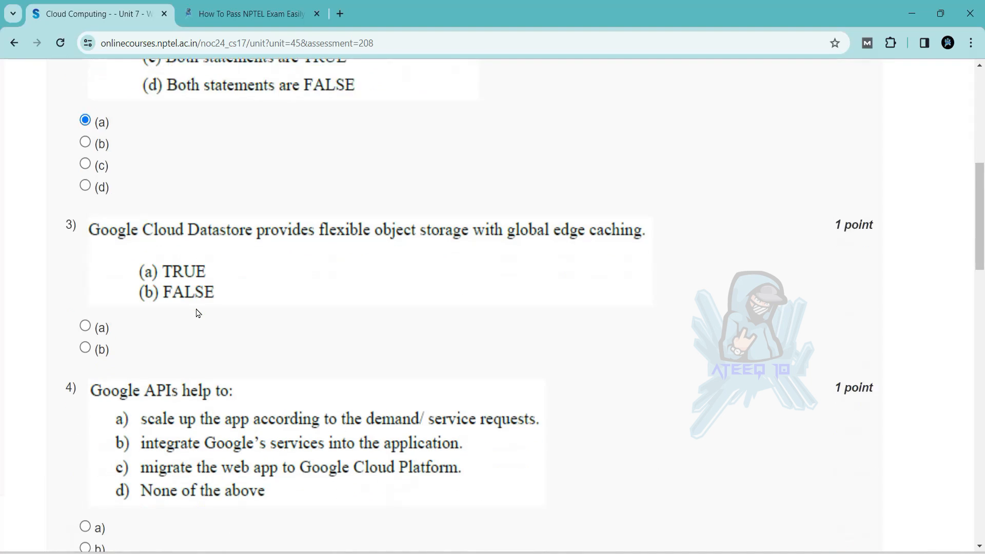
pyautogui.scroll(-3)
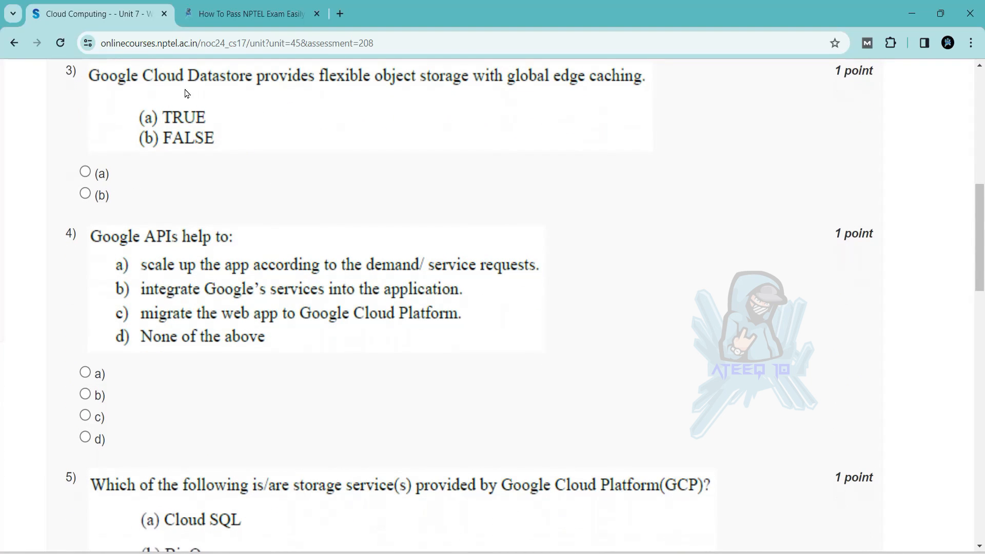
pyautogui.moveTo(254, 207)
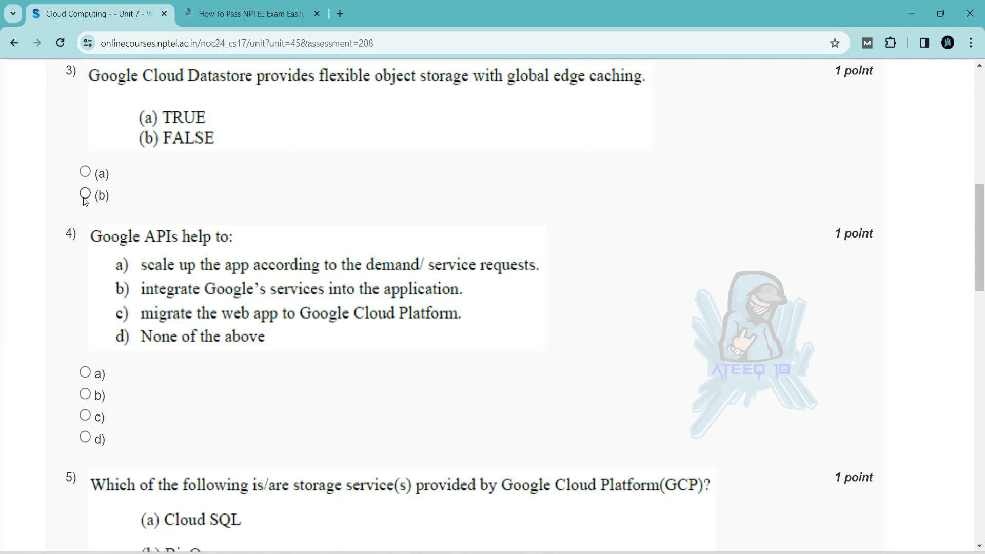
# Mark FALSE (b) for question 3 and option (b) for question 4, reaching question 5
pyautogui.click(85, 194)
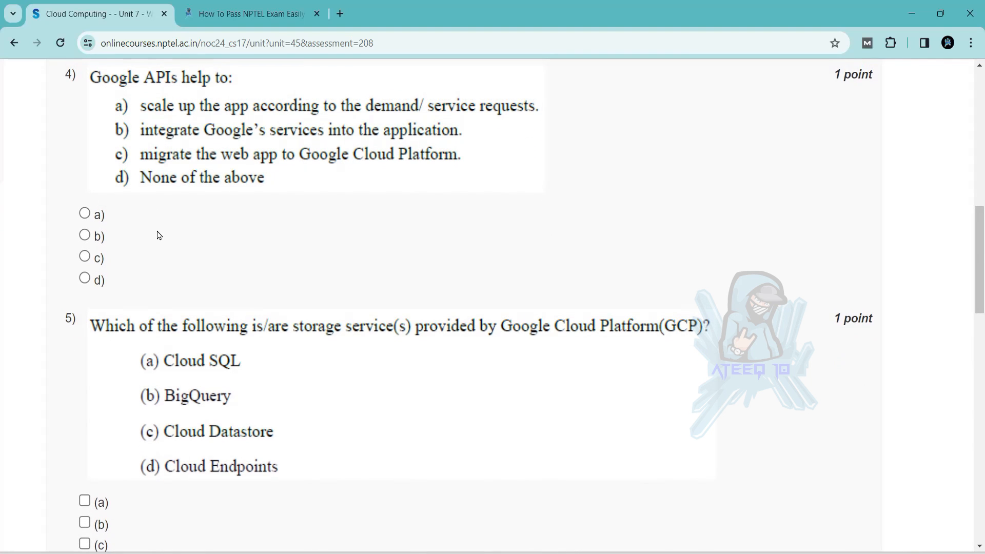
pyautogui.scroll(3)
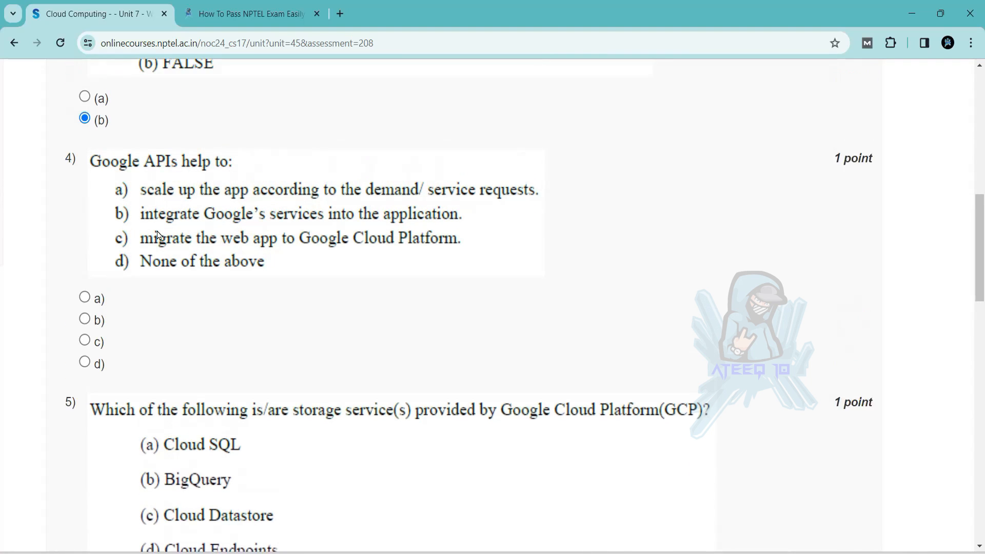
pyautogui.scroll(-3)
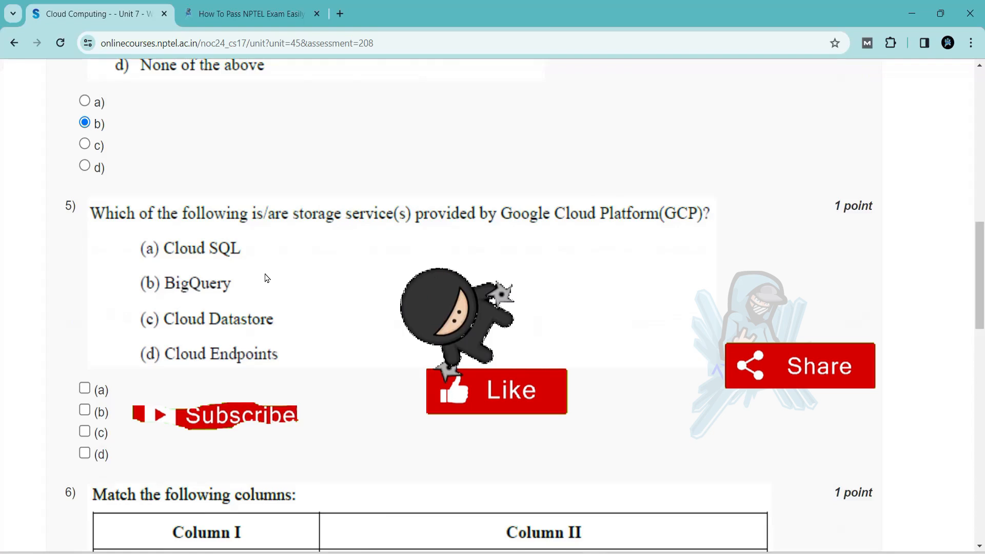
pyautogui.scroll(-3)
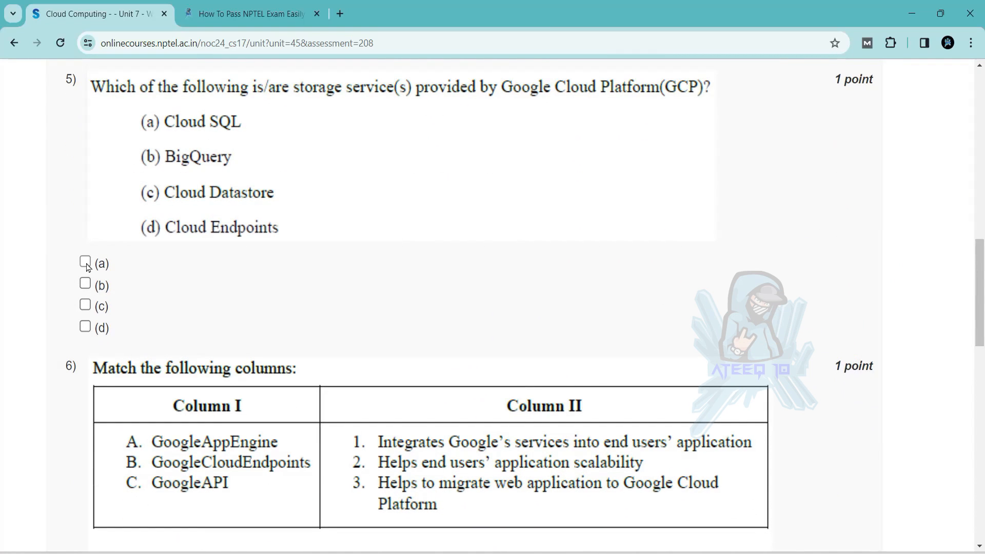
# Tick Cloud SQL under question 5 and move down to question 6's matching table
pyautogui.click(85, 305)
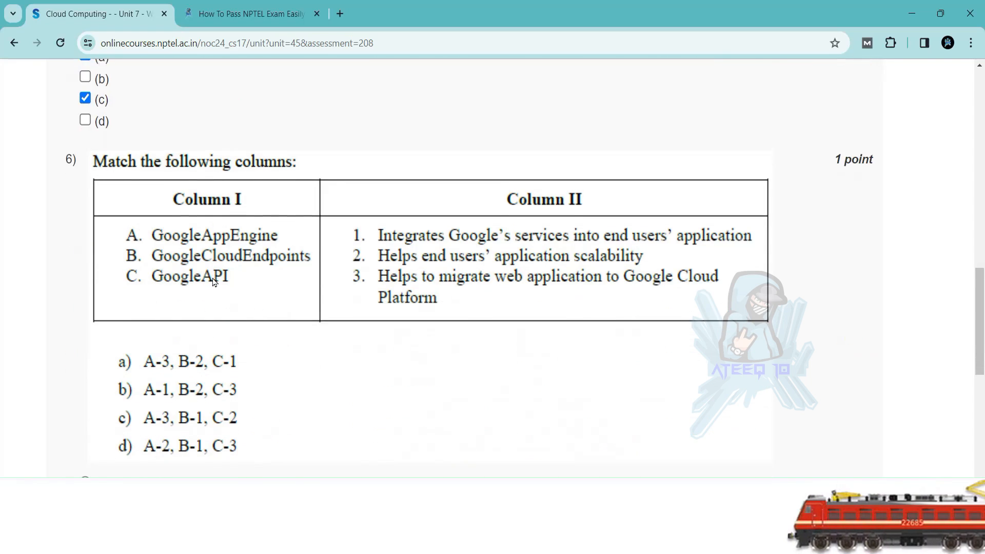
pyautogui.scroll(-3)
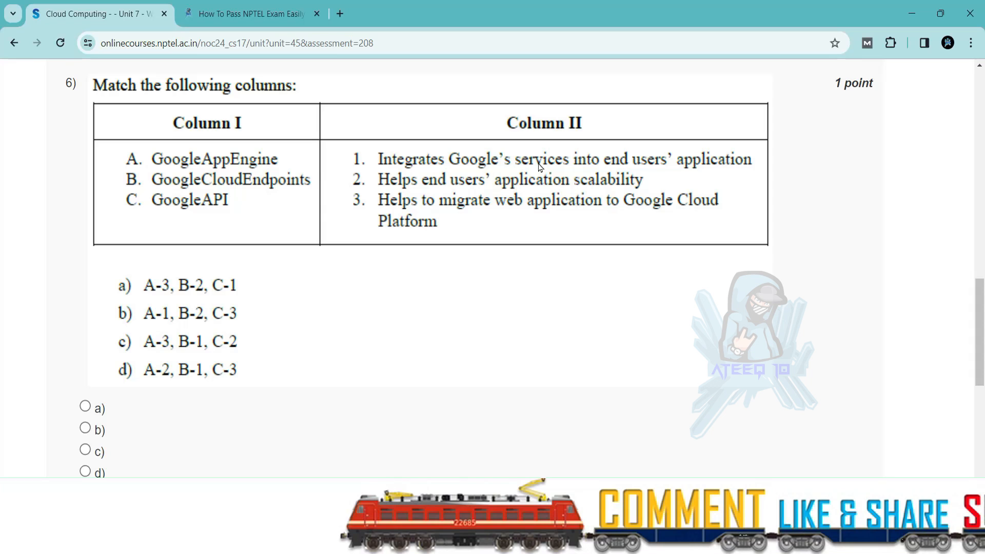
pyautogui.moveTo(113, 394)
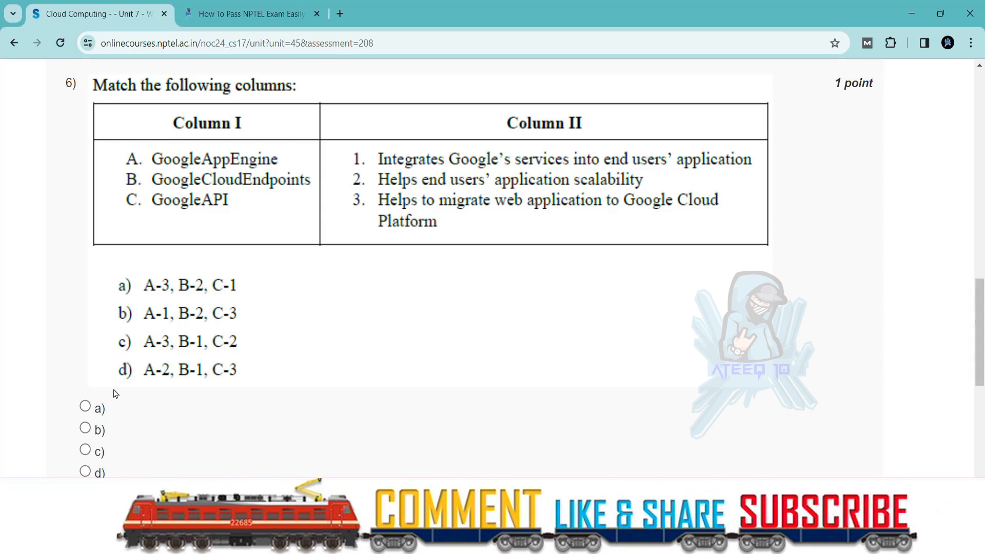